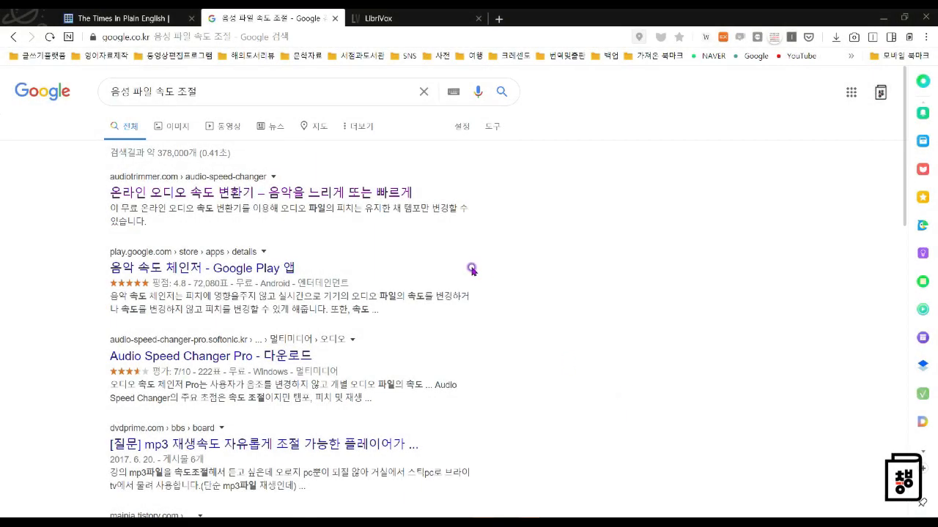
pyautogui.moveTo(340, 192)
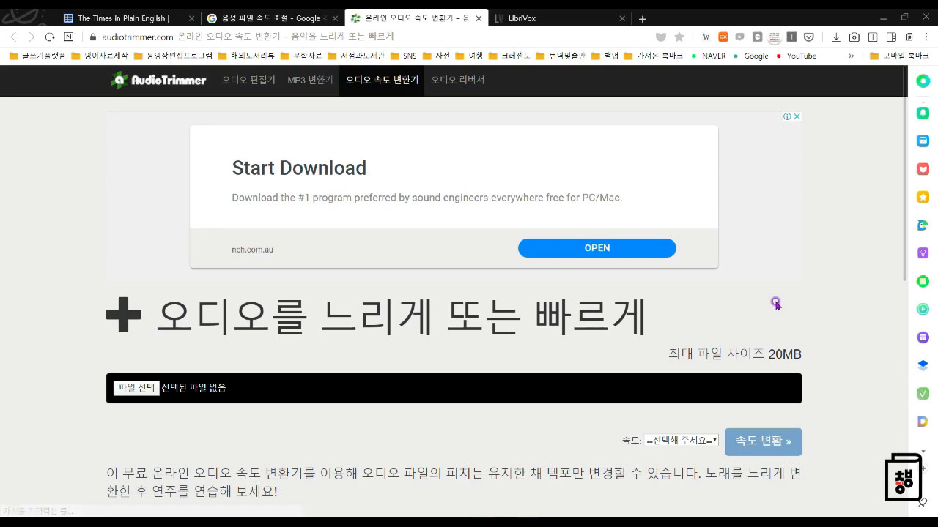
pyautogui.moveTo(589, 26)
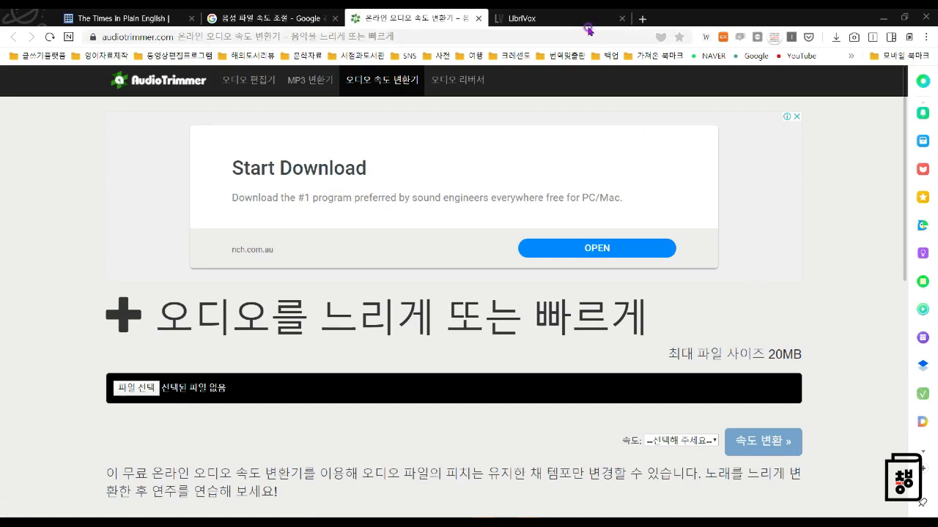
# Open chapter 1, Down the Rabbit-Hole, from the LibriVox page as an MP3 and start its download
pyautogui.click(549, 18)
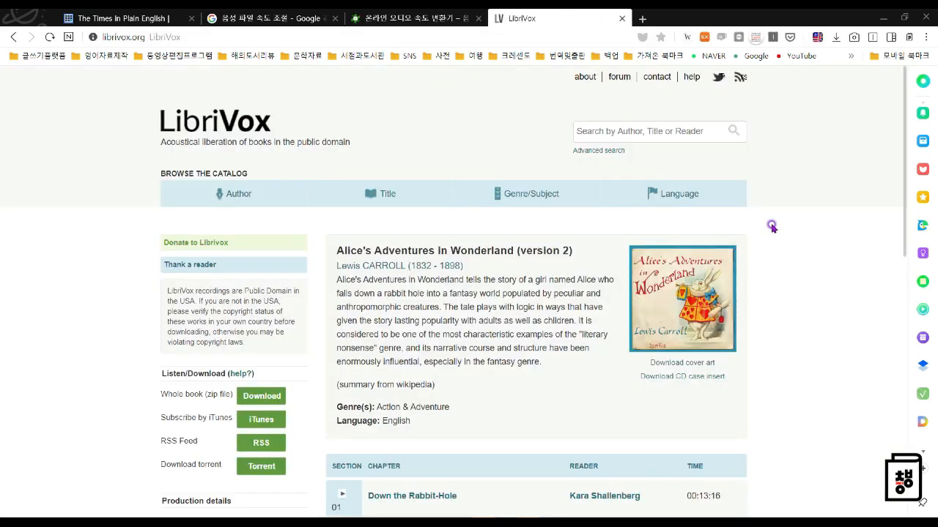
pyautogui.scroll(-3)
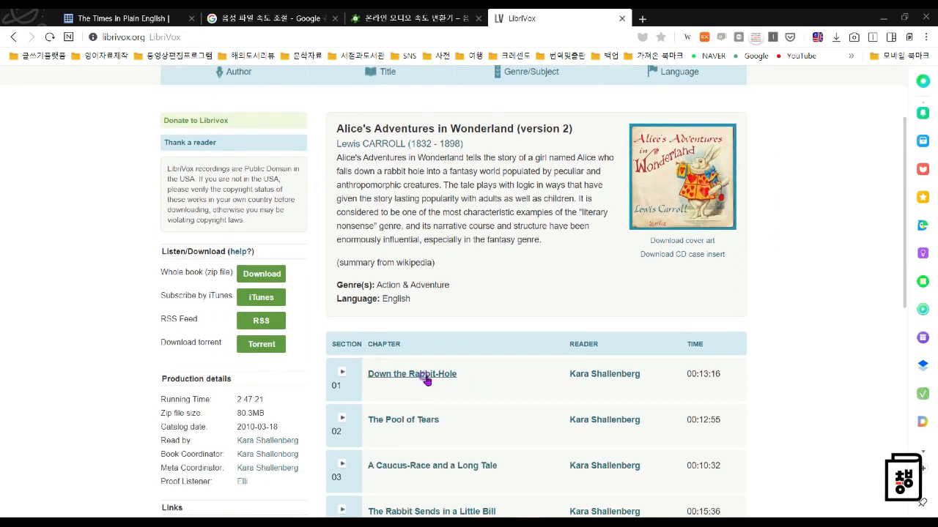
pyautogui.click(411, 373)
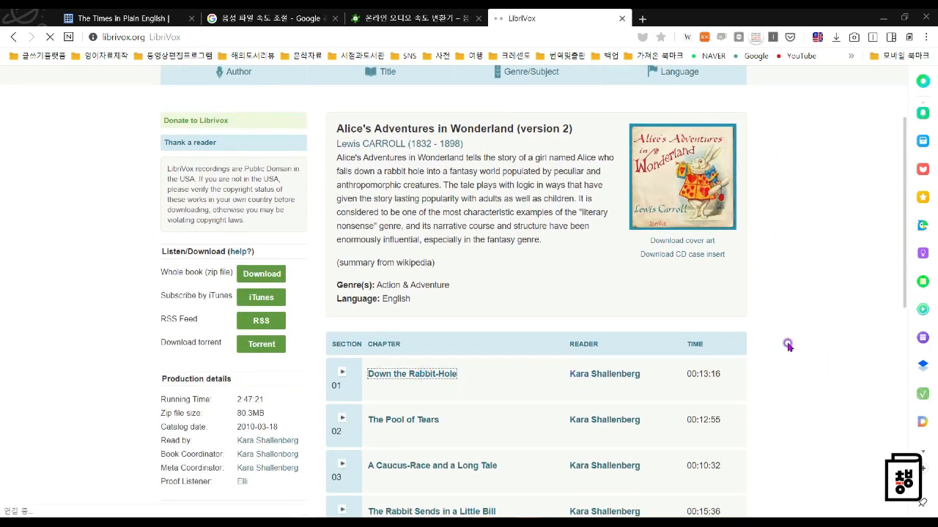
pyautogui.click(410, 374)
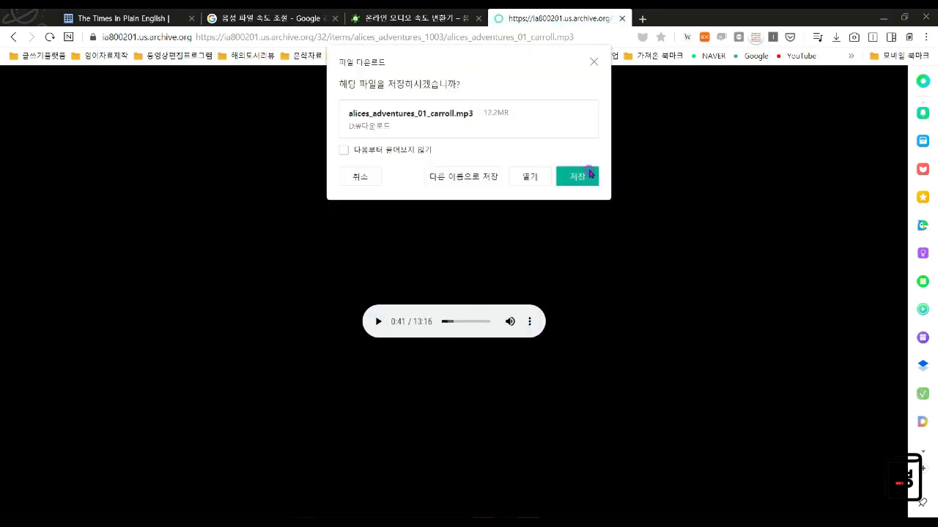
pyautogui.click(577, 176)
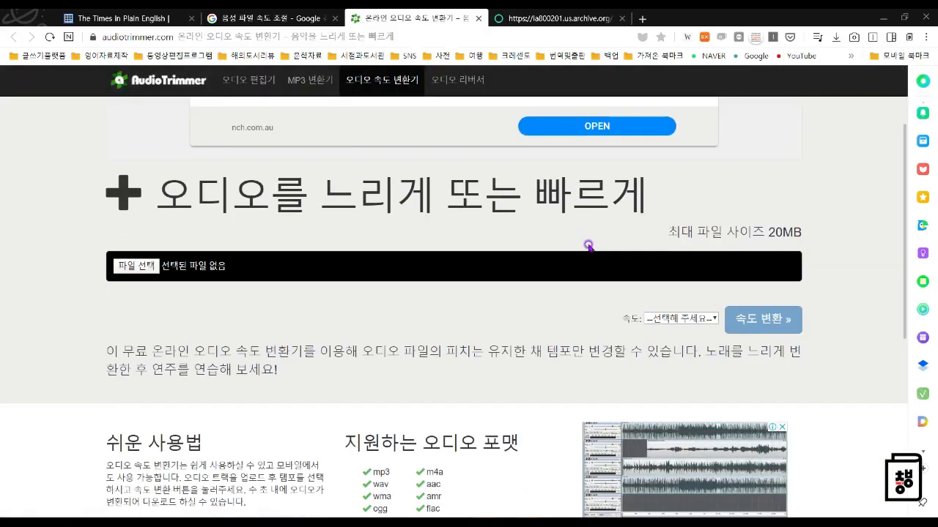
pyautogui.moveTo(349, 256)
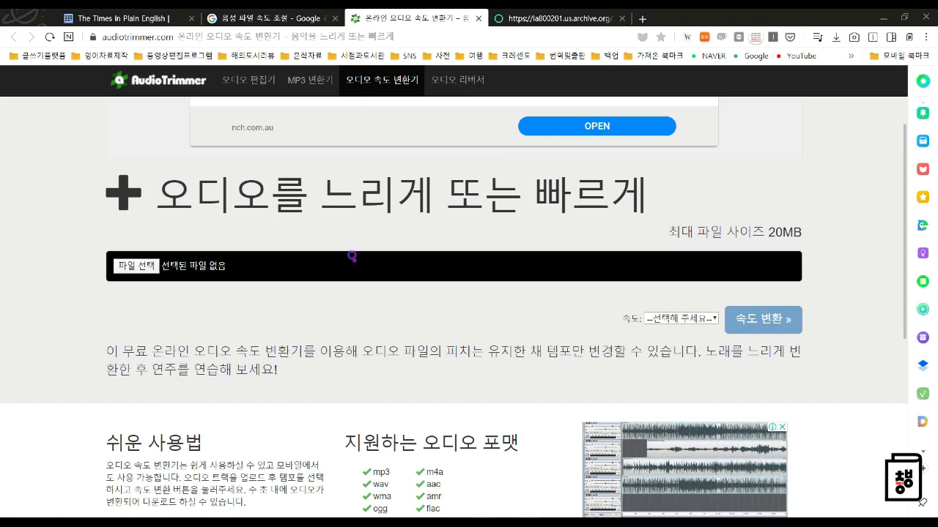
# Load alices_adventures_01_carroll.mp3 from the Downloads folder into the speed changer
pyautogui.click(138, 267)
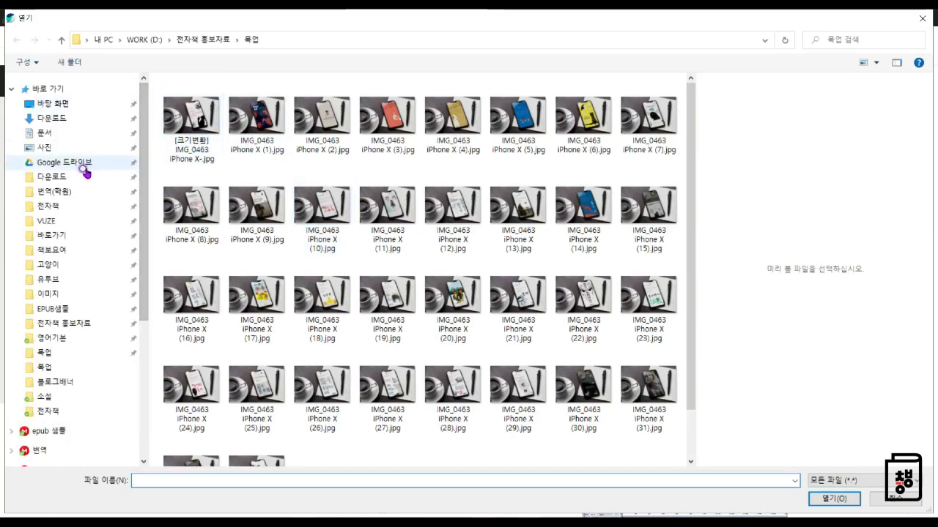
pyautogui.click(51, 176)
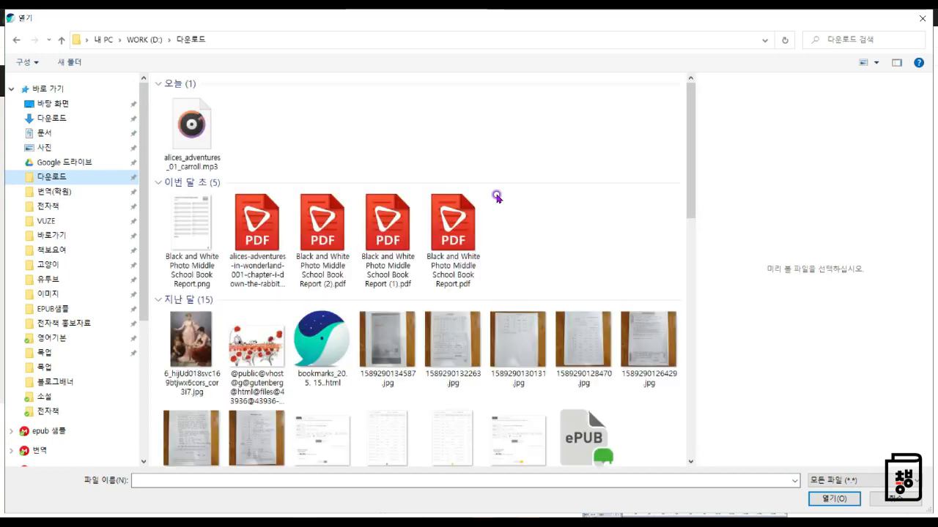
pyautogui.click(190, 125)
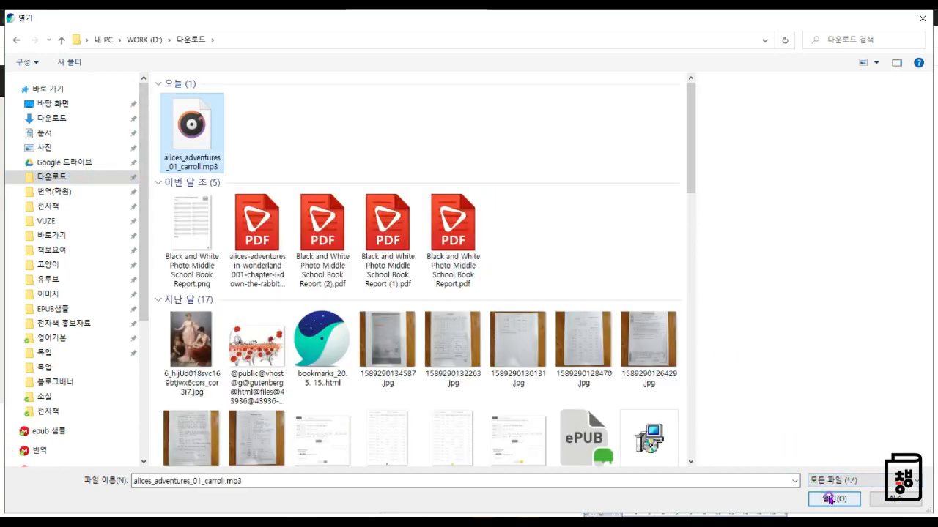
pyautogui.click(832, 498)
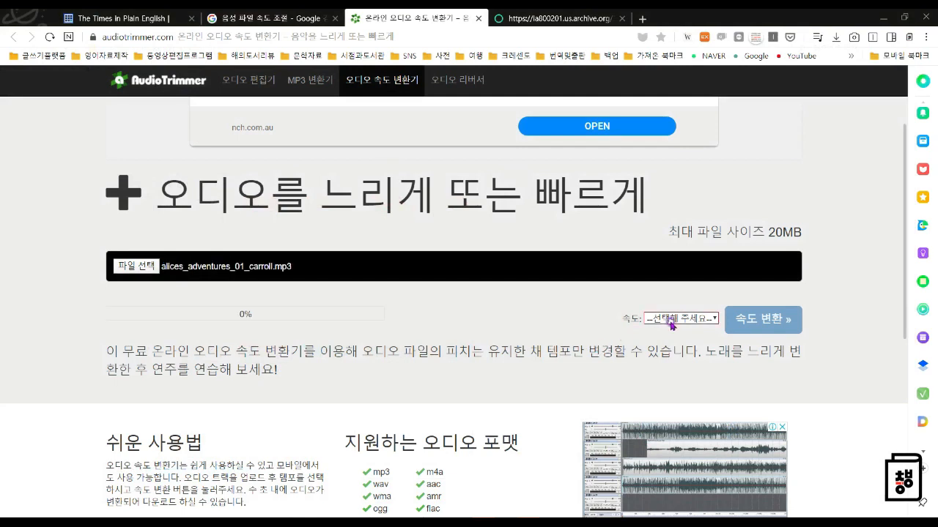
# Set the speed to 0.8x and start converting the chapter audio
pyautogui.click(680, 320)
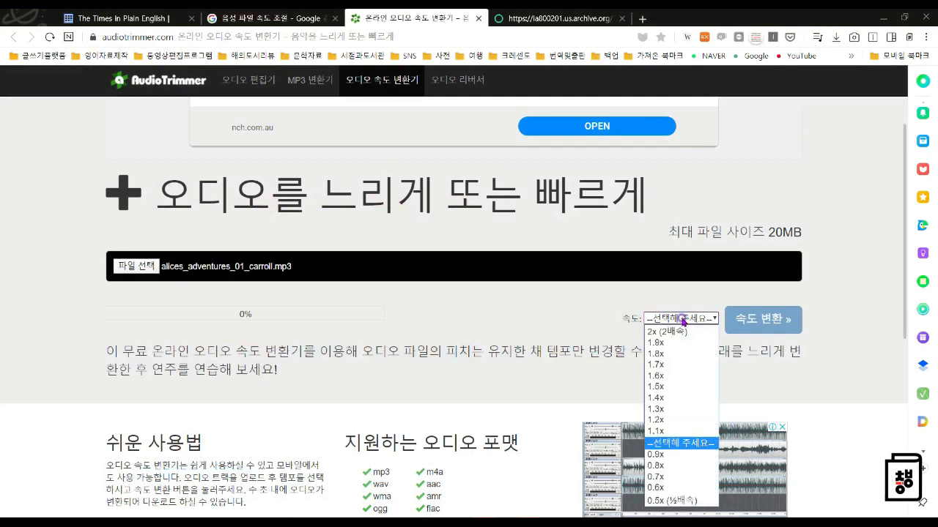
pyautogui.click(656, 466)
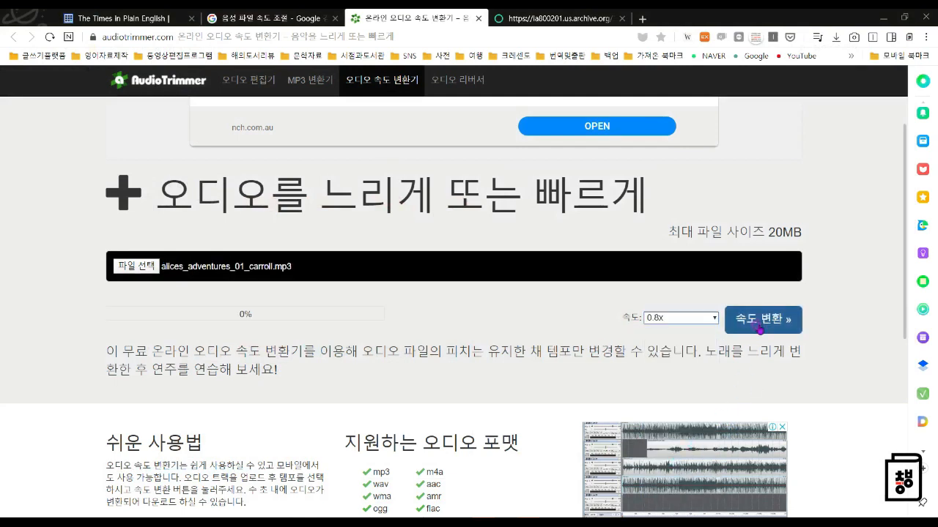
pyautogui.click(761, 319)
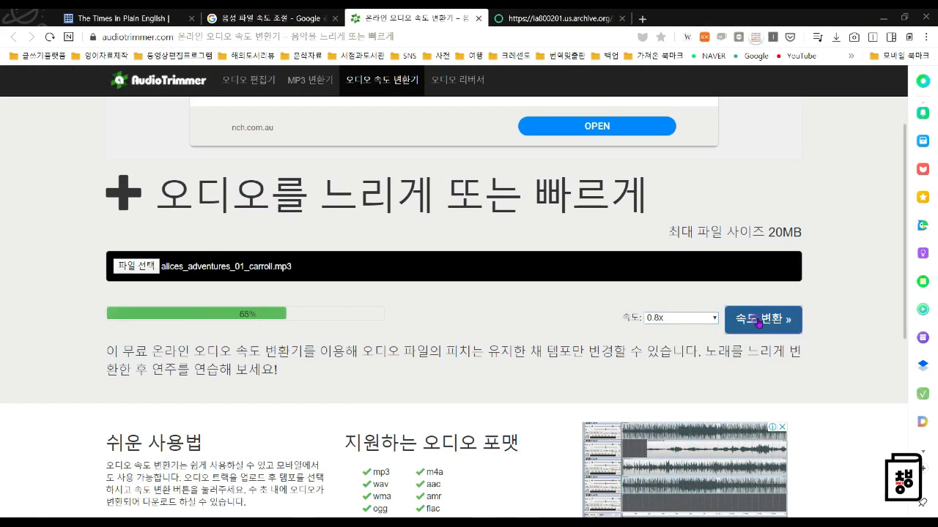
pyautogui.click(761, 320)
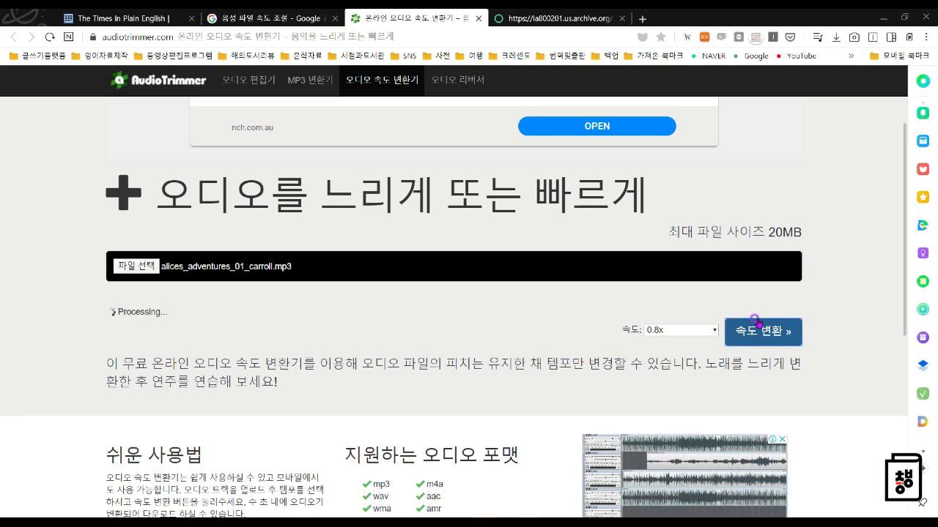
pyautogui.moveTo(578, 310)
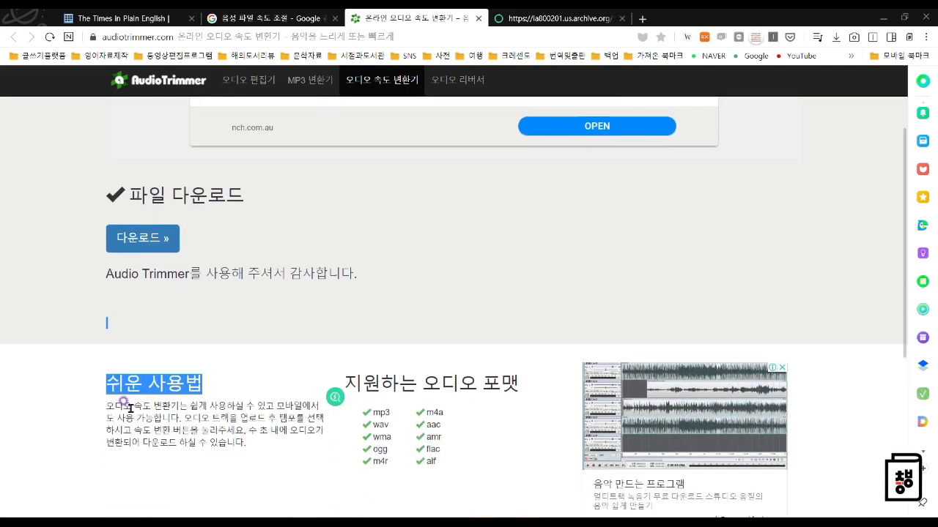
# Download and save the slowed 0.8x MP3 so it plays as 01 Down the Rabbit Hole in Groove Music
pyautogui.moveTo(106, 405); pyautogui.dragTo(246, 442)
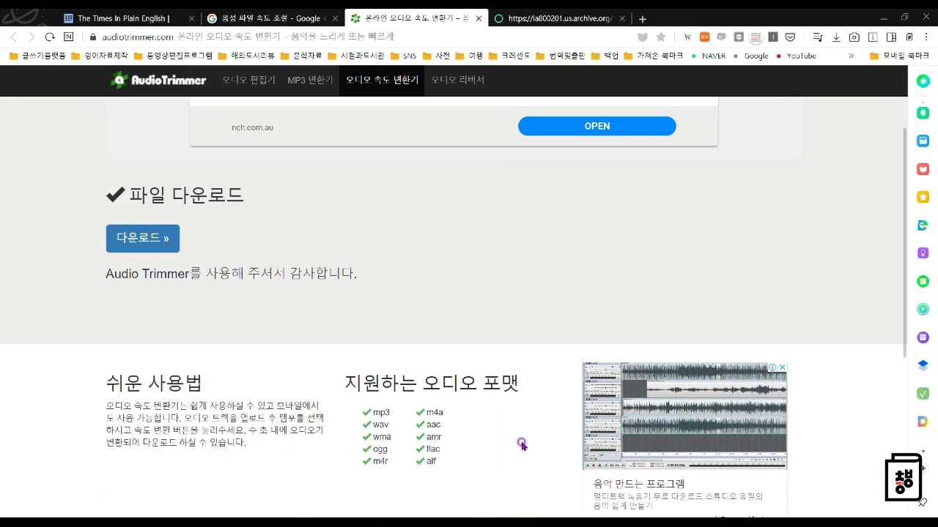
pyautogui.click(142, 237)
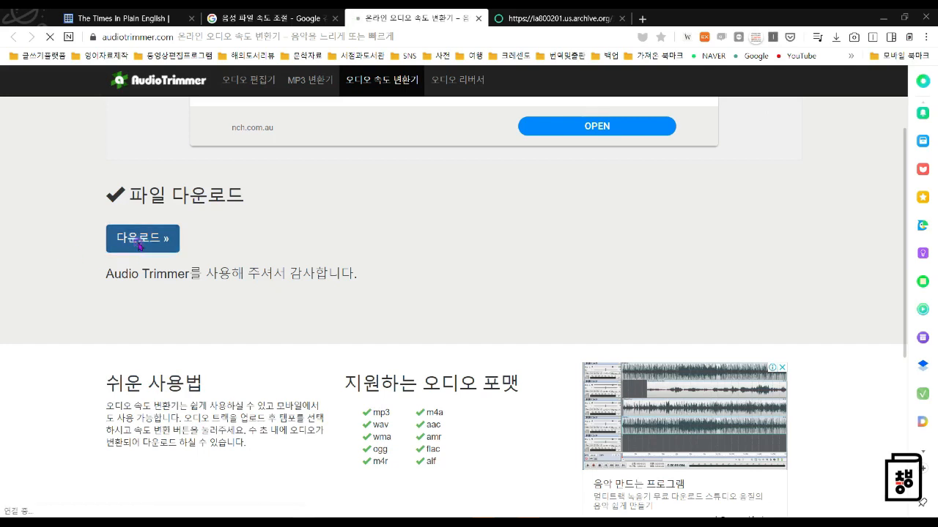
pyautogui.click(142, 237)
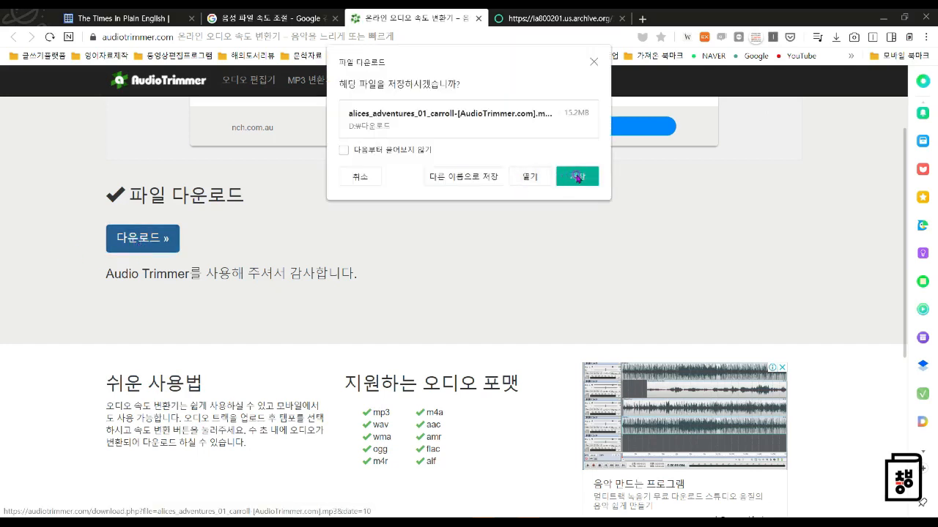
pyautogui.click(577, 176)
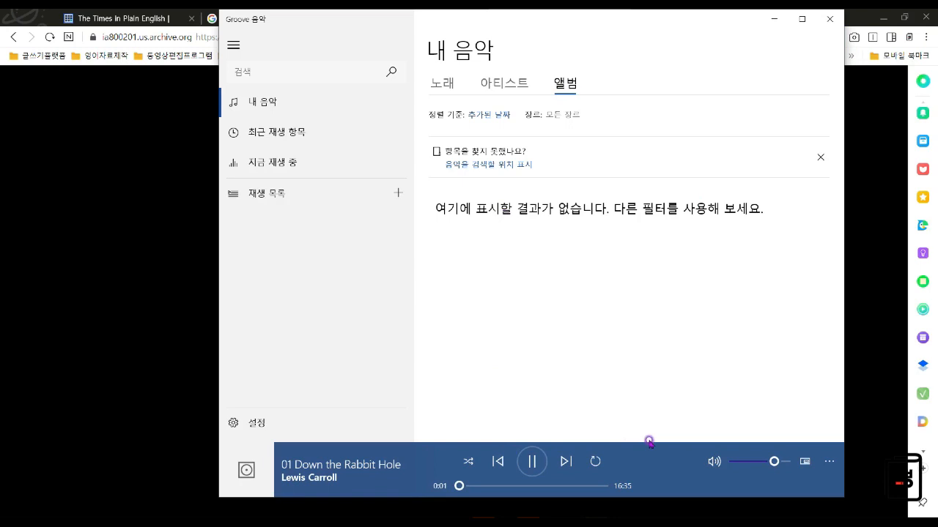
pyautogui.moveTo(835, 383)
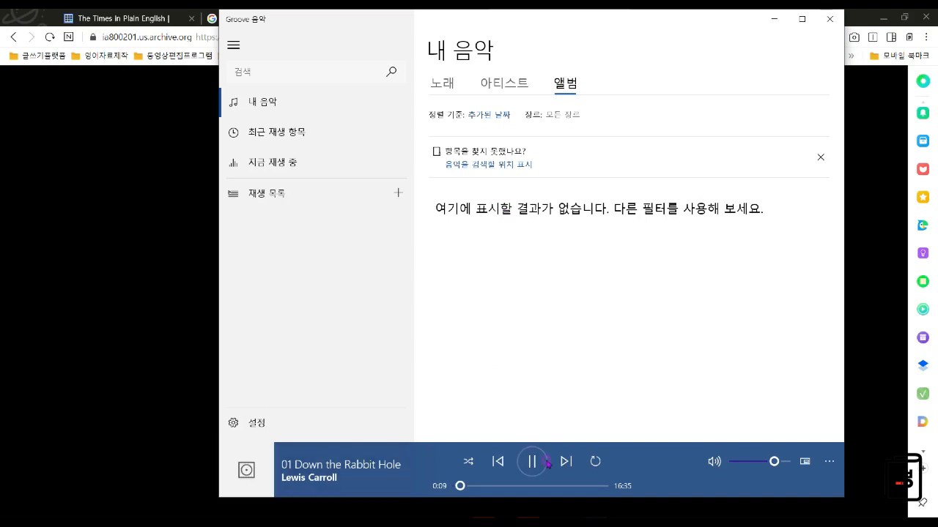
# Pause 01 Down the Rabbit Hole briefly and shrink the Groove Music player window over the browser
pyautogui.click(530, 461)
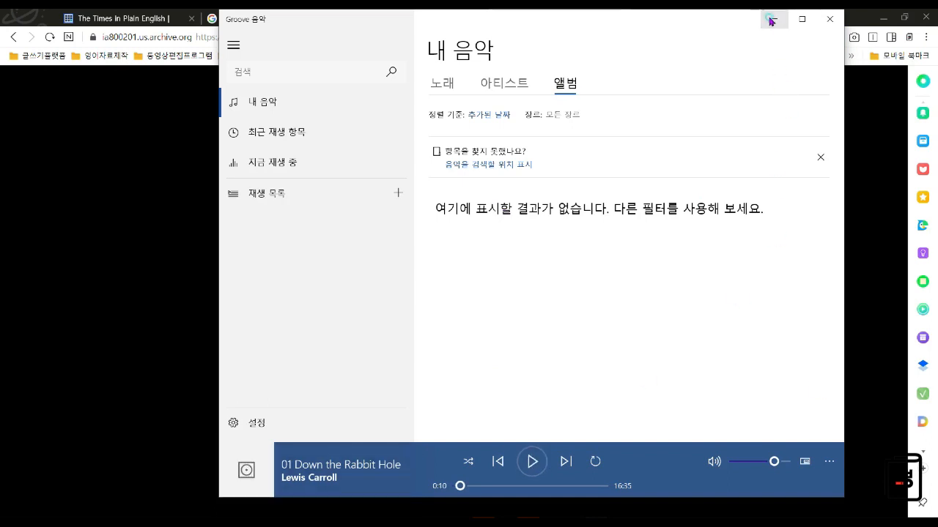
pyautogui.click(530, 461)
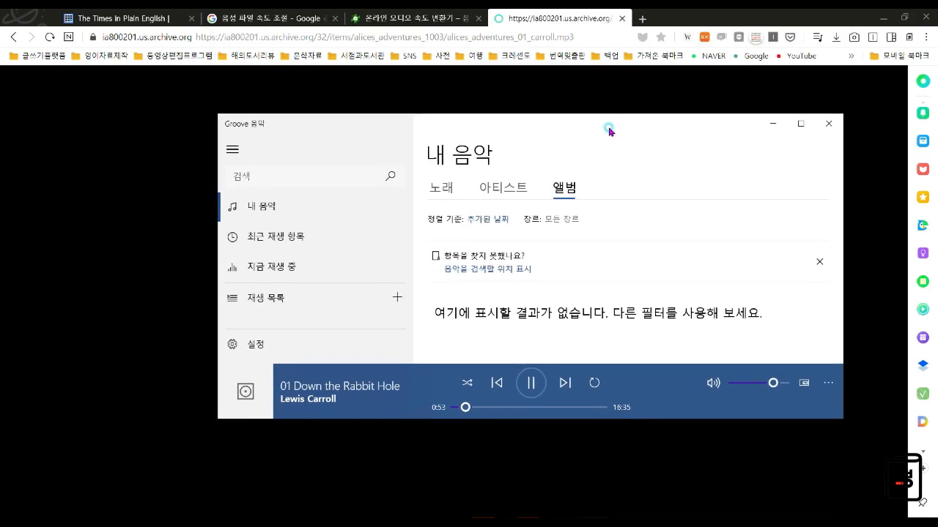
pyautogui.moveTo(617, 242)
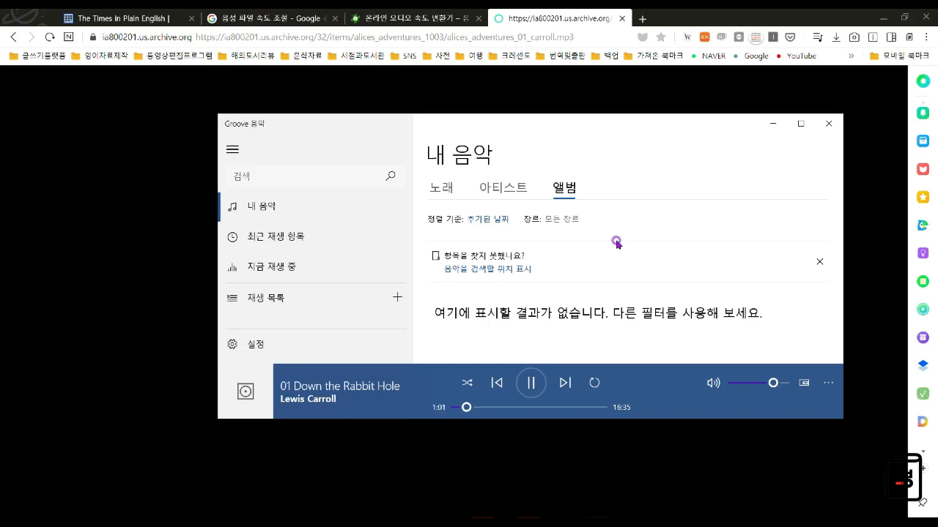
pyautogui.click(530, 384)
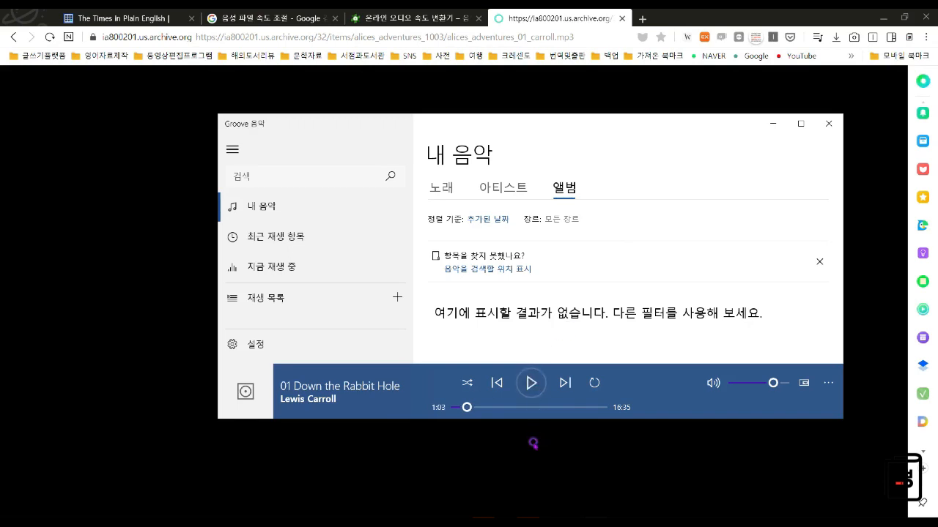
pyautogui.click(530, 382)
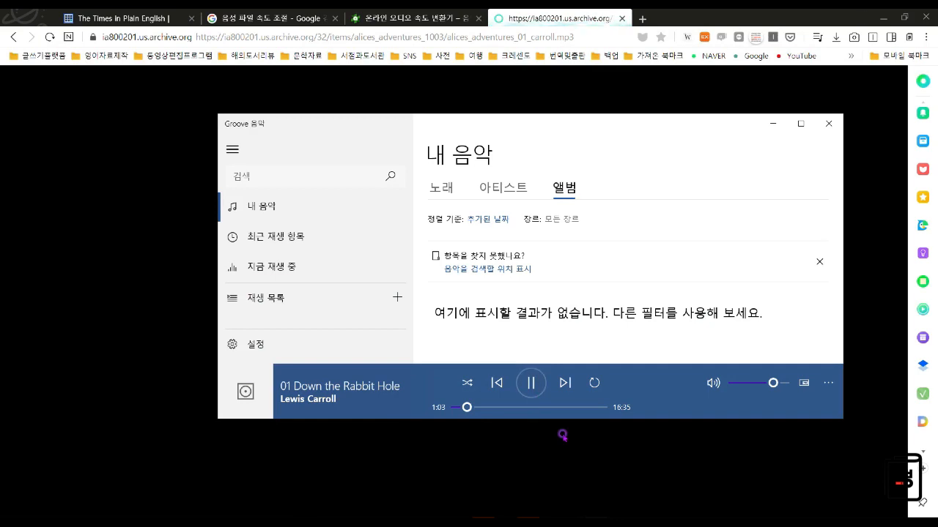